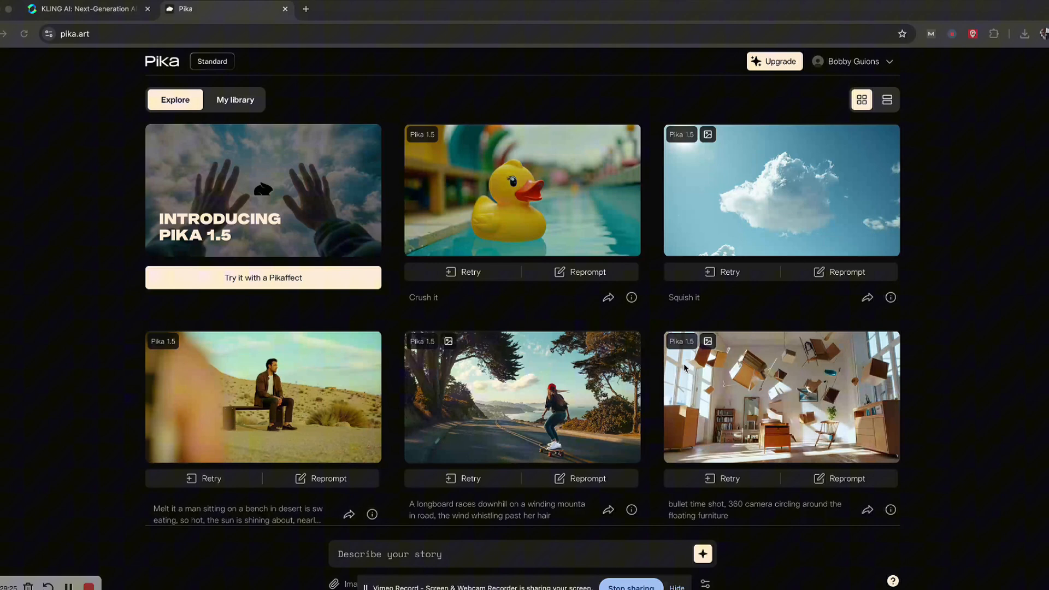
{"action": "mouse_move", "coordinate": [522, 245]}
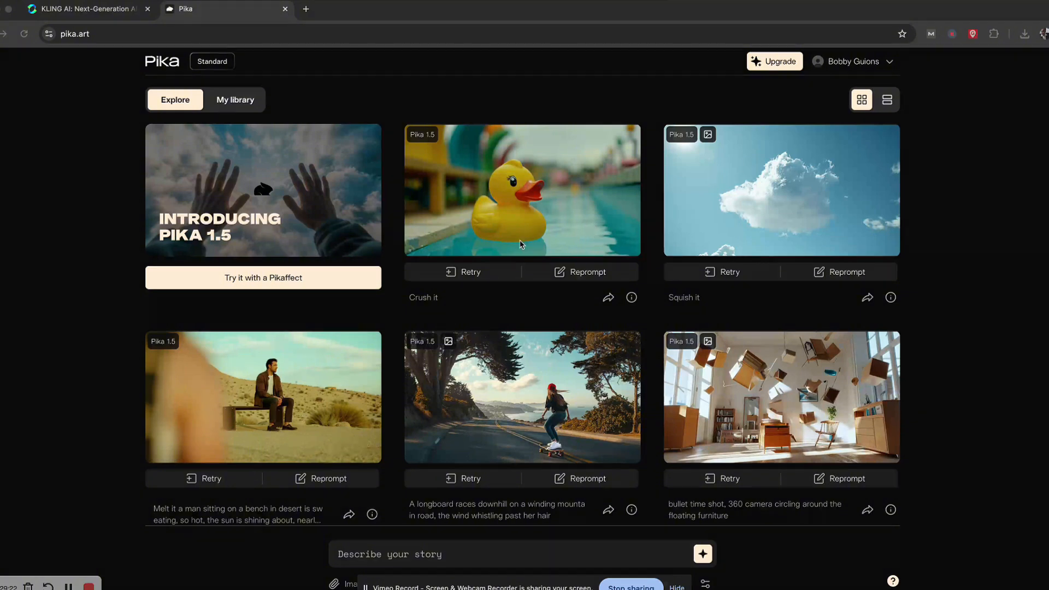
{"action": "mouse_move", "coordinate": [575, 340]}
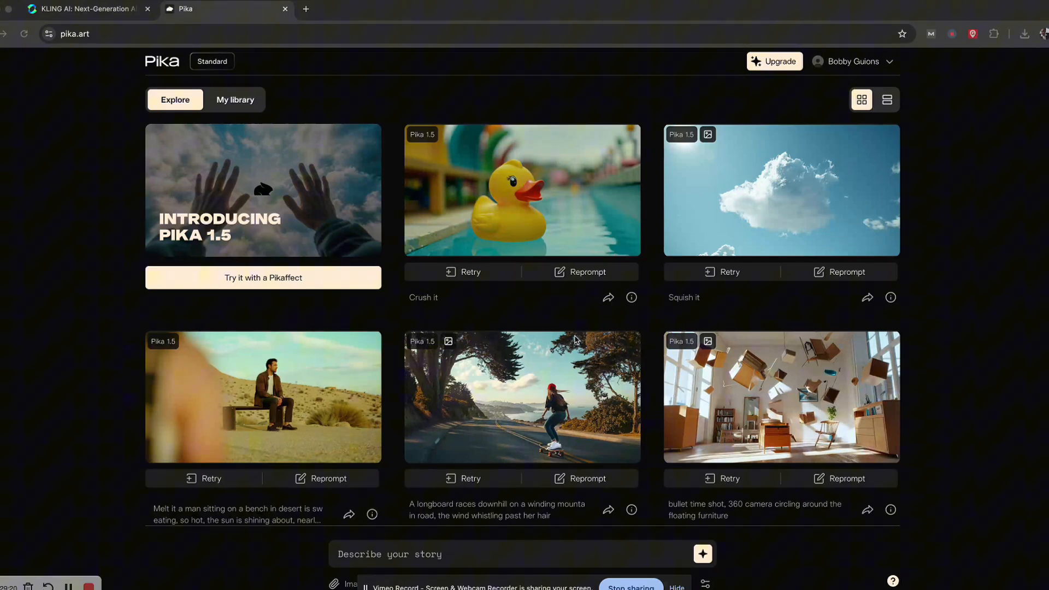
{"action": "mouse_move", "coordinate": [575, 319]}
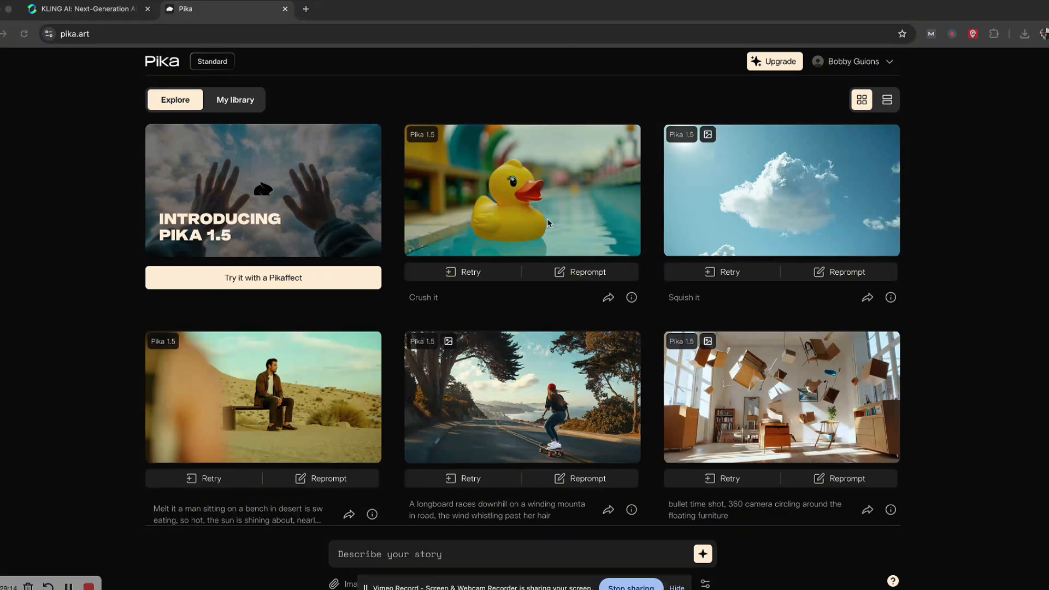
{"action": "mouse_move", "coordinate": [722, 192]}
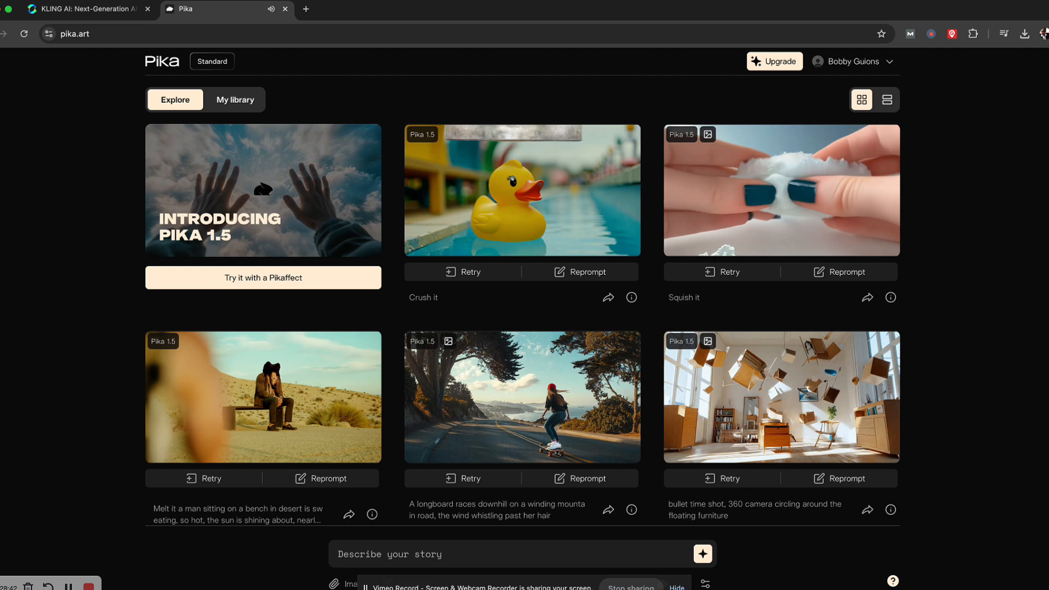
Scroll through the Explore feed past exploding sneaker and squished washing machine examples.
{"action": "scroll", "scroll_direction": "down", "scroll_amount": 3}
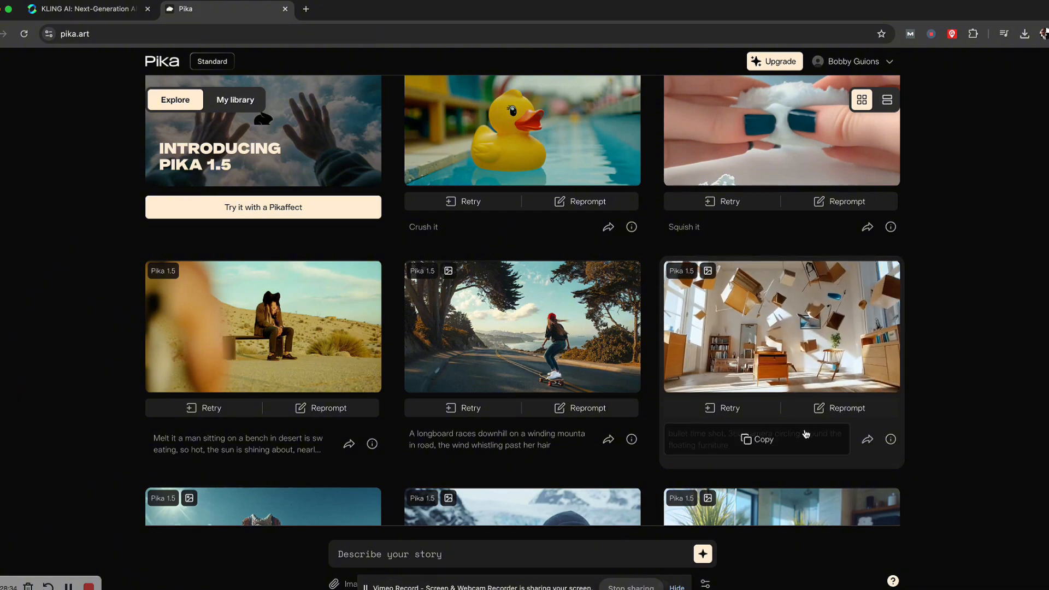
{"action": "scroll", "scroll_direction": "down", "scroll_amount": 3}
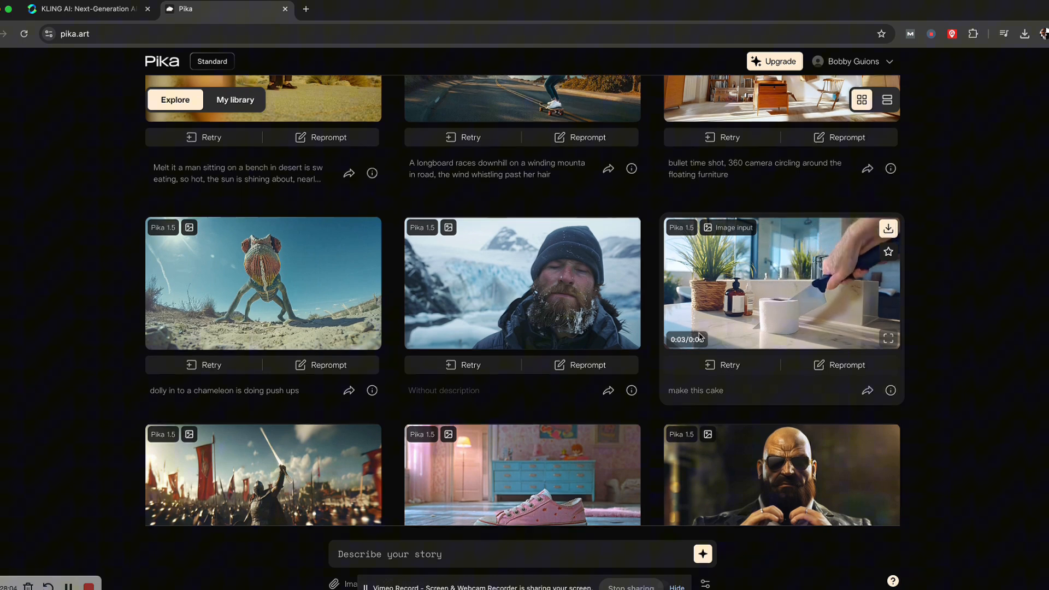
{"action": "scroll", "scroll_direction": "down", "scroll_amount": 3}
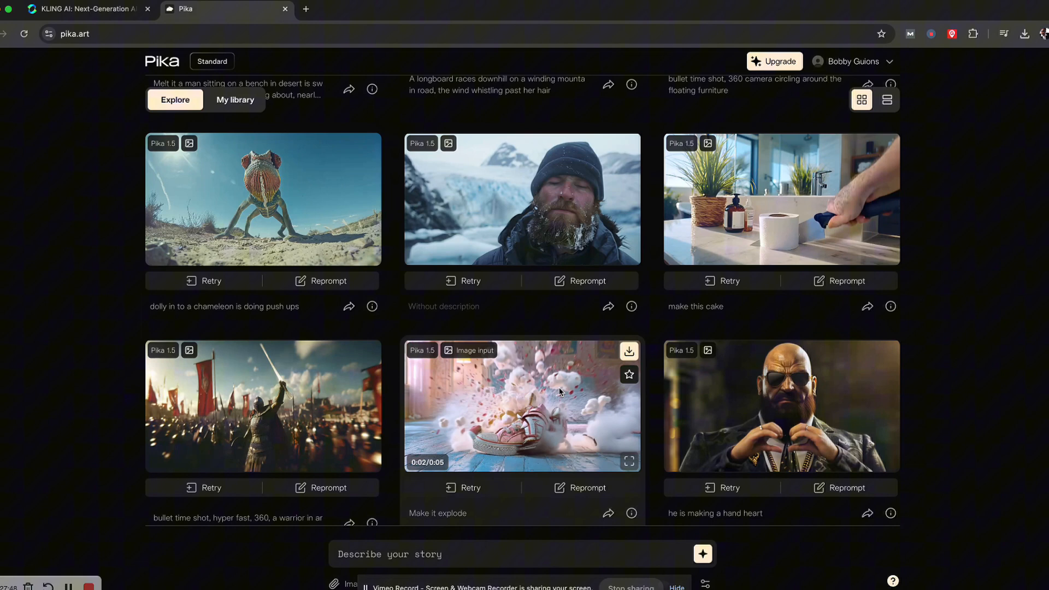
{"action": "scroll", "scroll_direction": "down", "scroll_amount": 3}
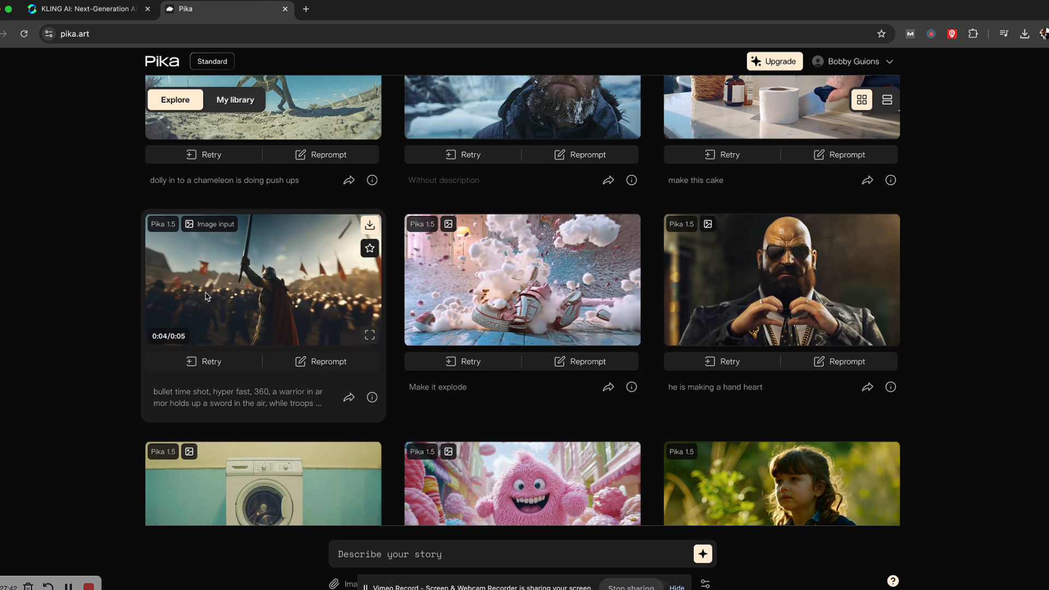
{"action": "scroll", "scroll_direction": "down", "scroll_amount": 3}
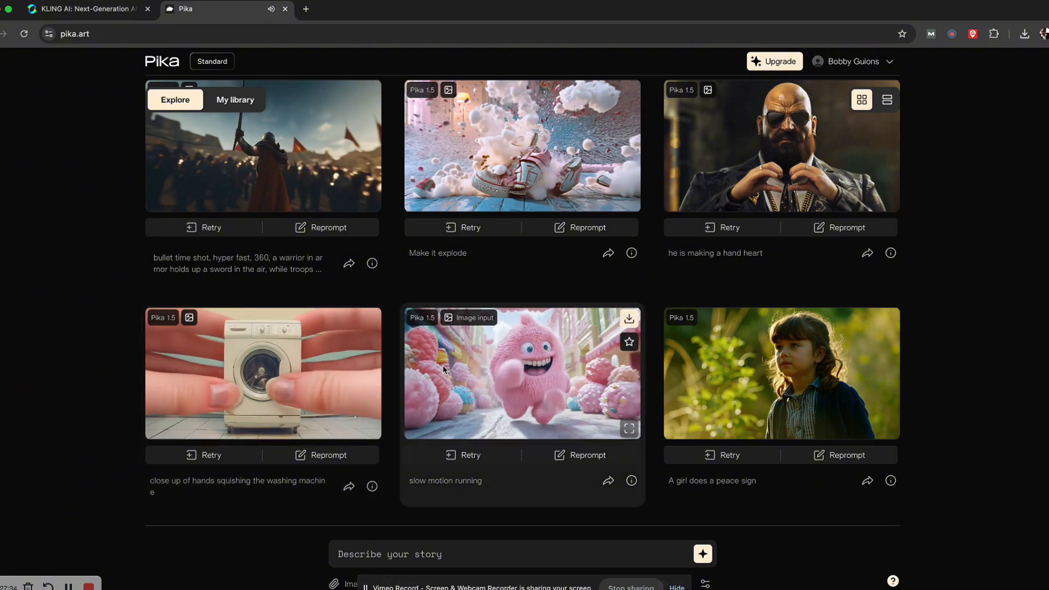
{"action": "mouse_move", "coordinate": [760, 409]}
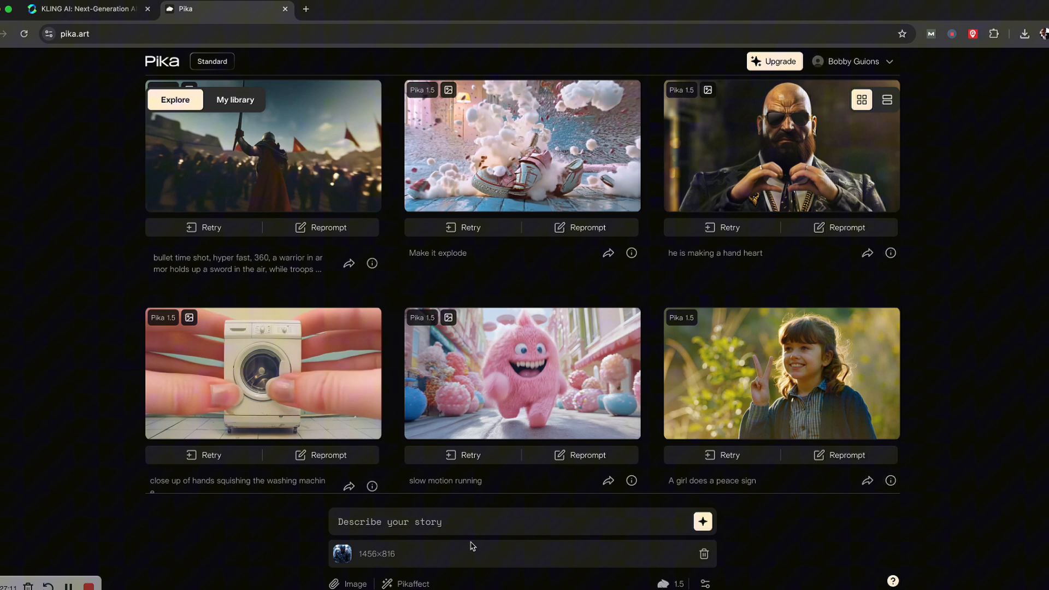
Generate an 'Explode it' Pikaffect video from the attached 1456×816 image.
{"action": "left_click", "coordinate": [406, 584]}
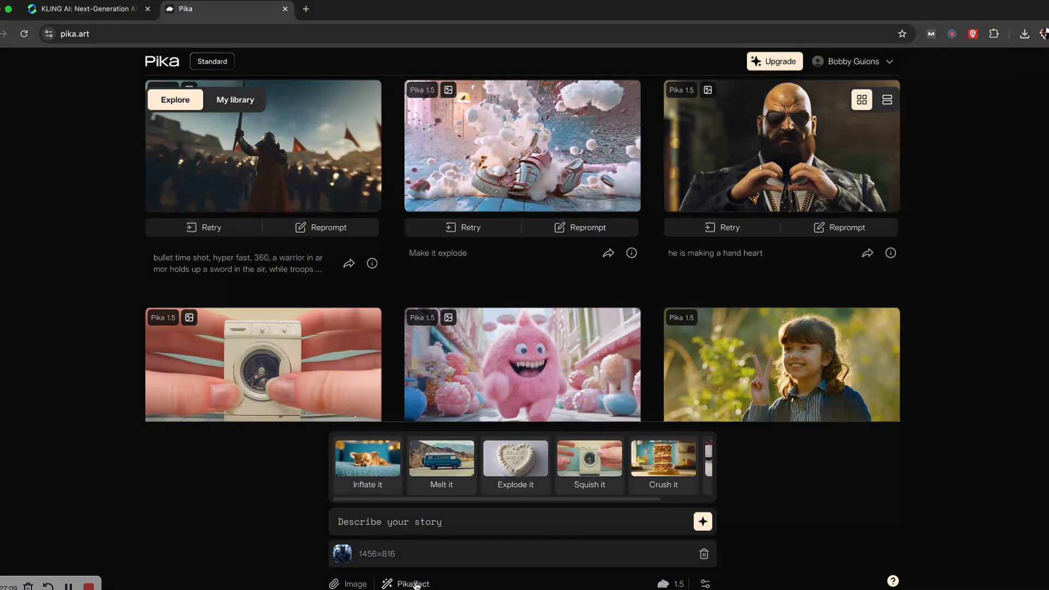
{"action": "left_click", "coordinate": [515, 464]}
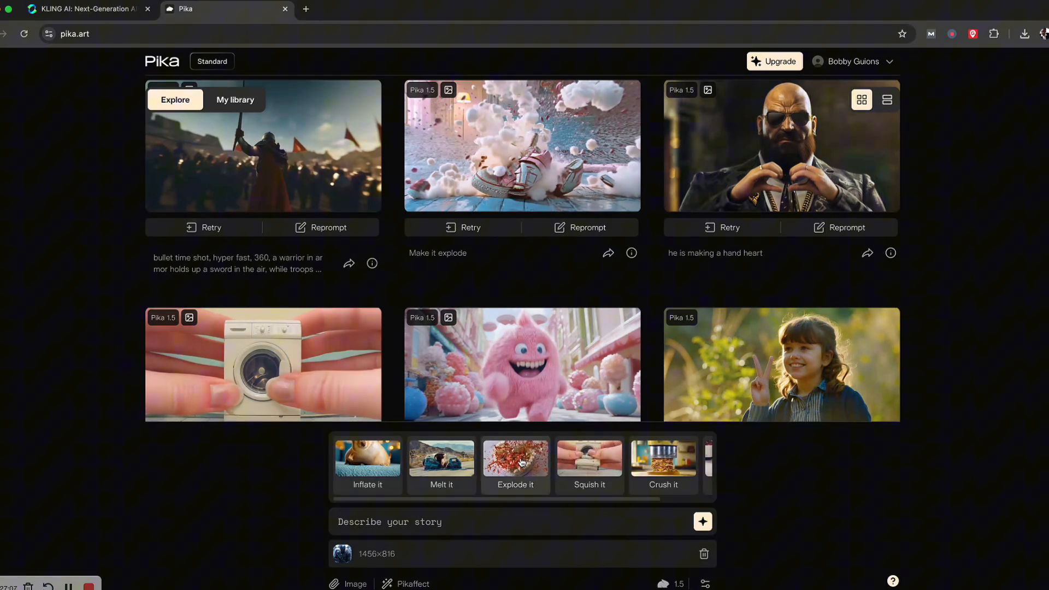
{"action": "left_click", "coordinate": [515, 462]}
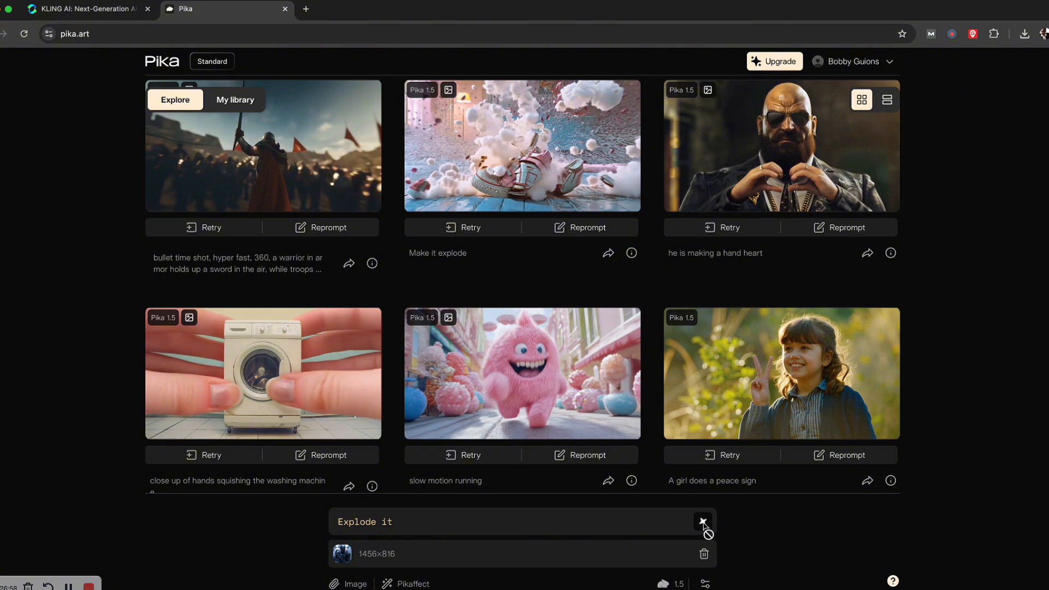
{"action": "left_click", "coordinate": [235, 100]}
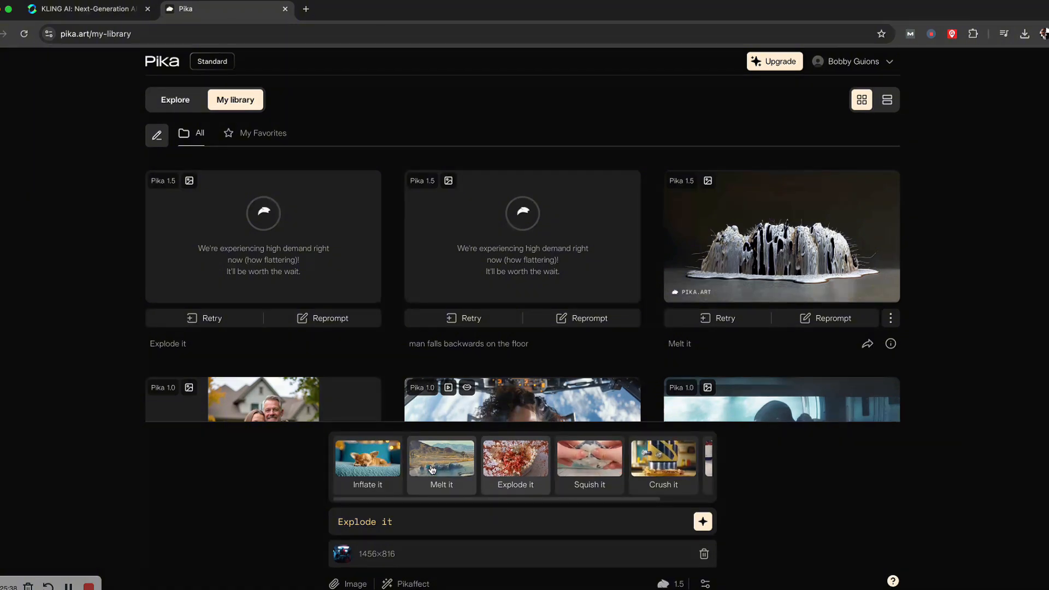
Pick the 'Melt it' Pikaffect effect for the same image.
{"action": "left_click", "coordinate": [442, 460]}
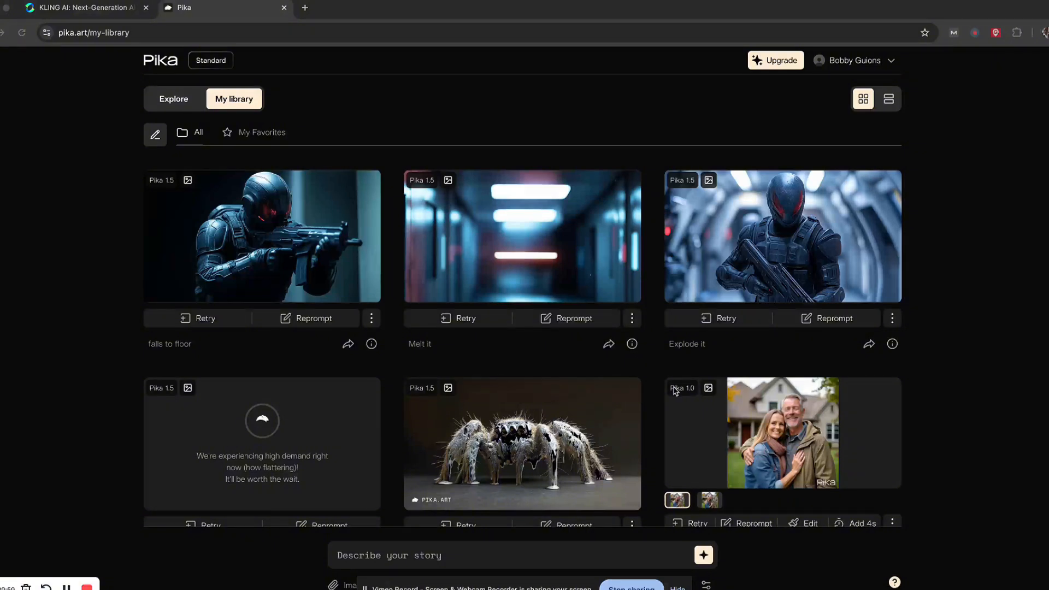
{"action": "mouse_move", "coordinate": [1043, 306]}
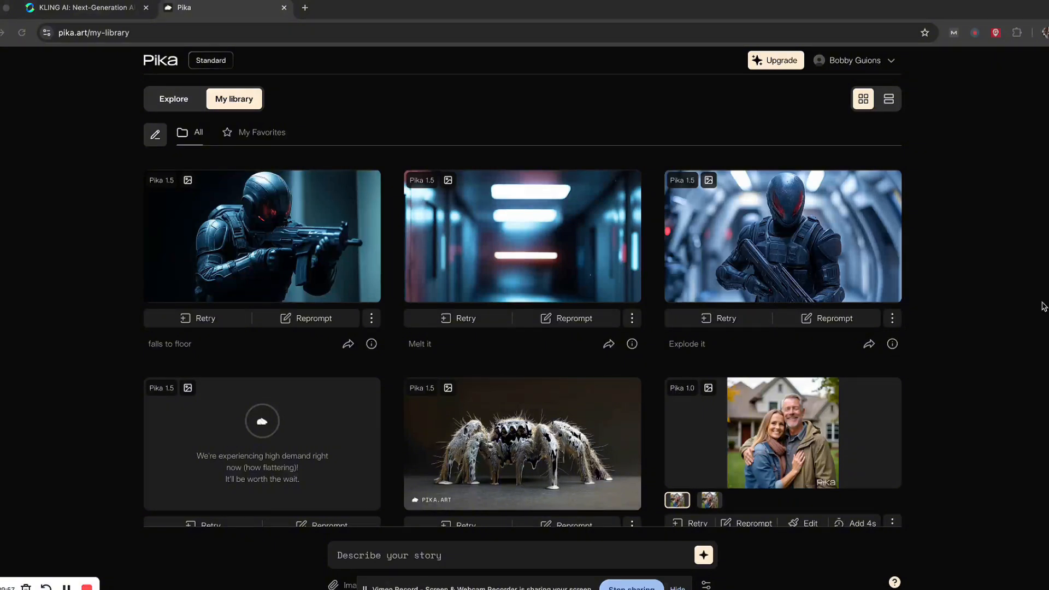
{"action": "mouse_move", "coordinate": [1022, 305]}
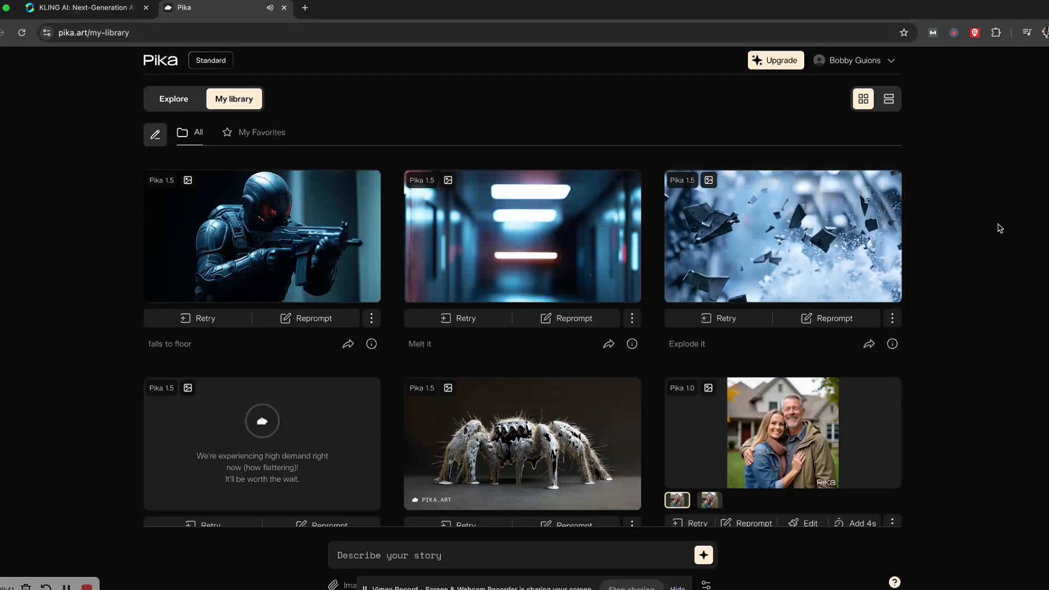
{"action": "mouse_move", "coordinate": [595, 111]}
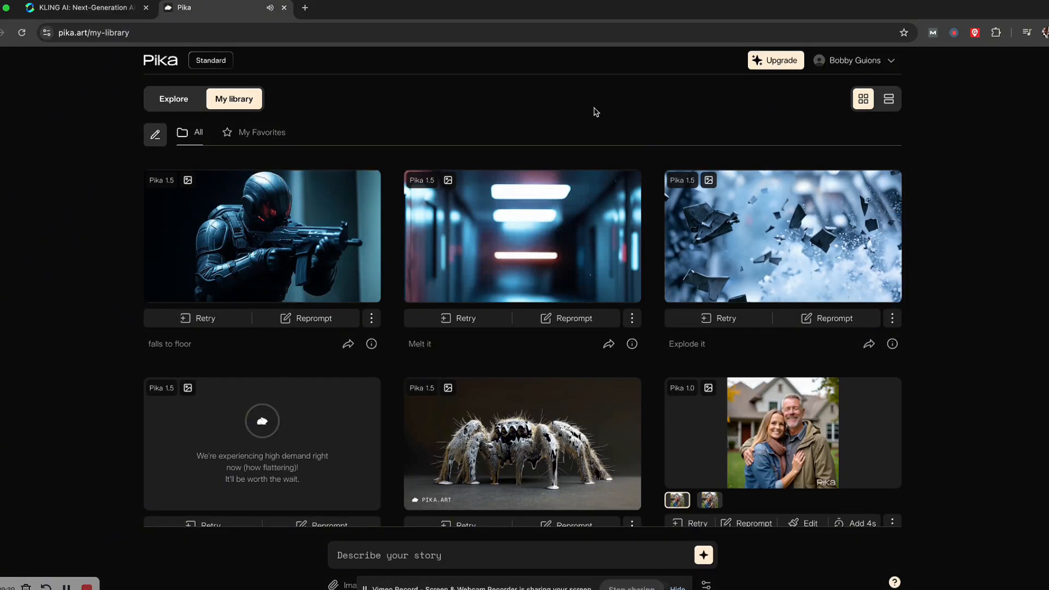
{"action": "mouse_move", "coordinate": [521, 233]}
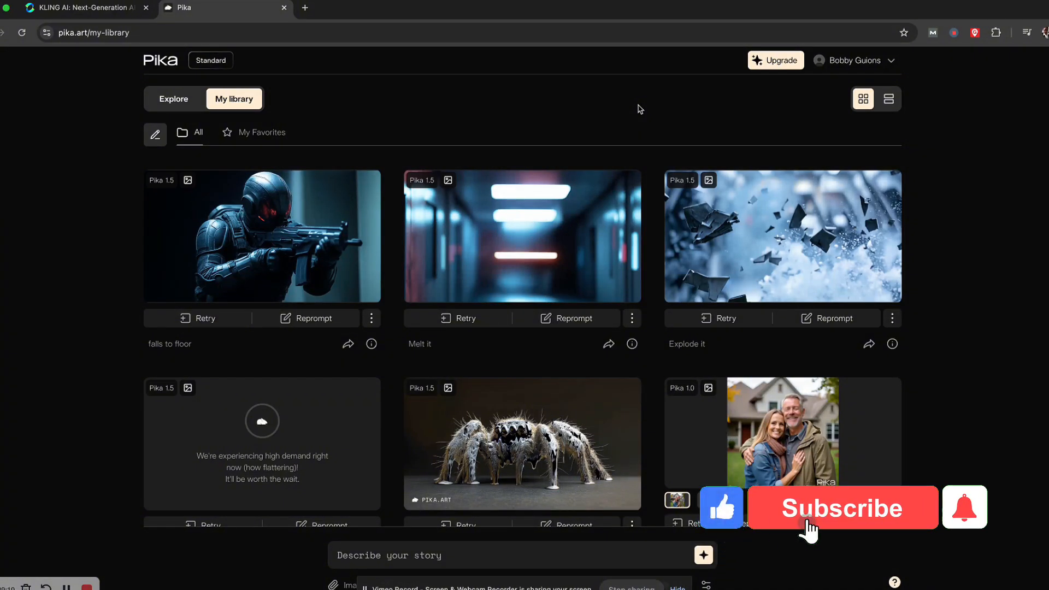
{"action": "left_click", "coordinate": [841, 506]}
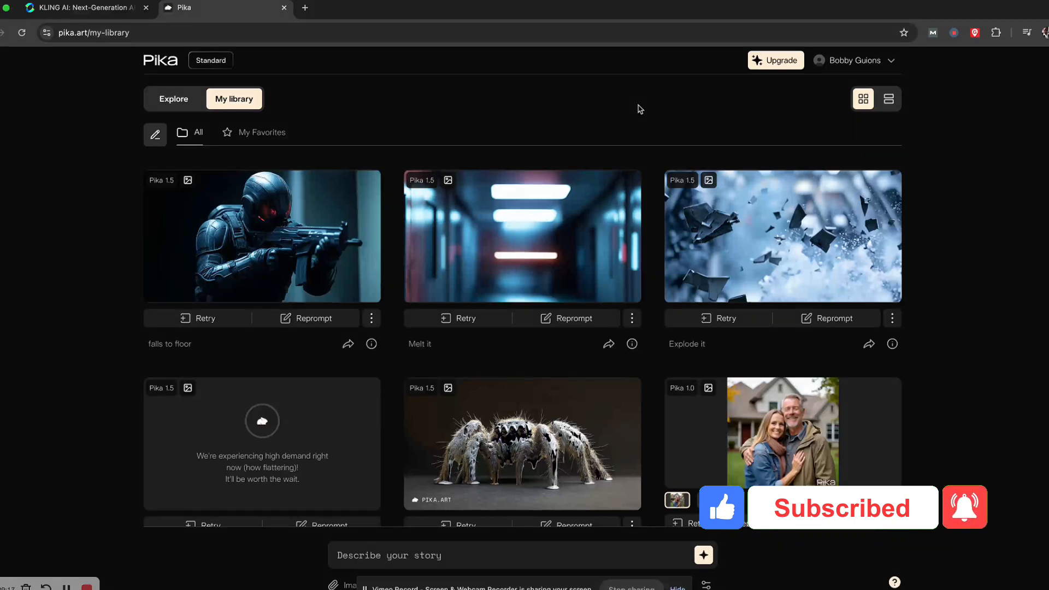